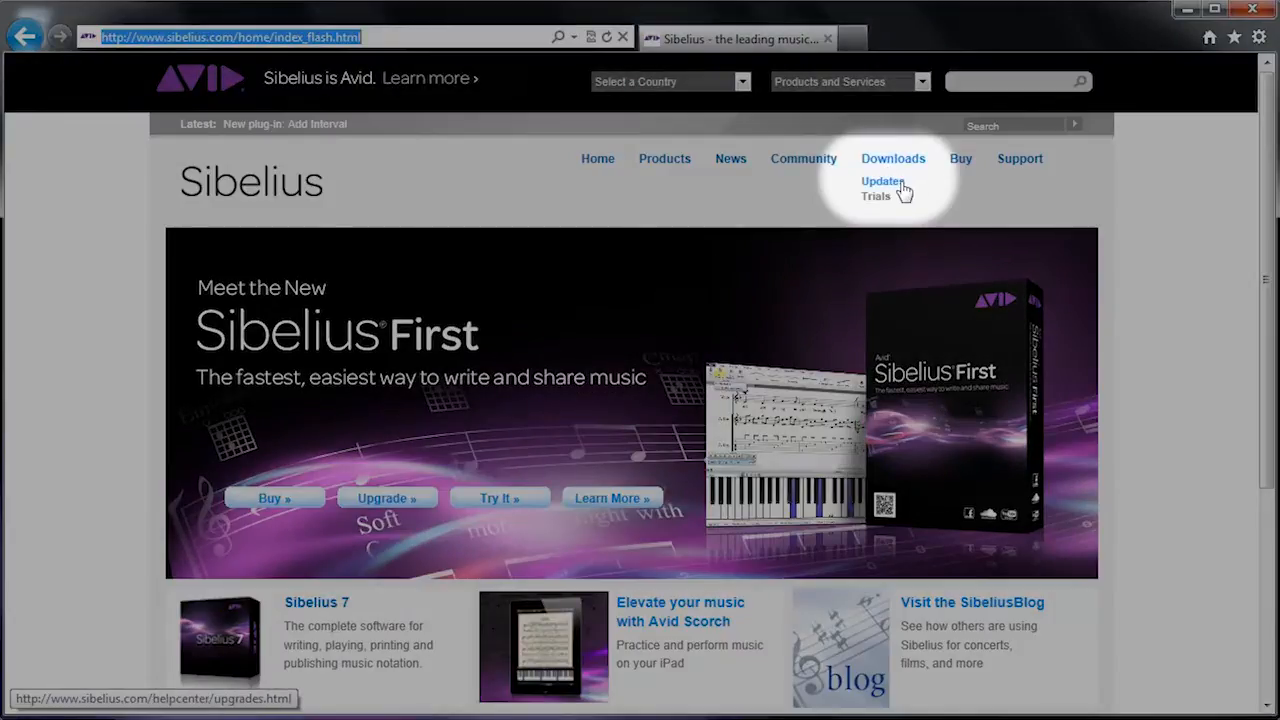
Go to the Sibelius updates page listing the 7.1.3 update for Sibelius 7 users
click(882, 180)
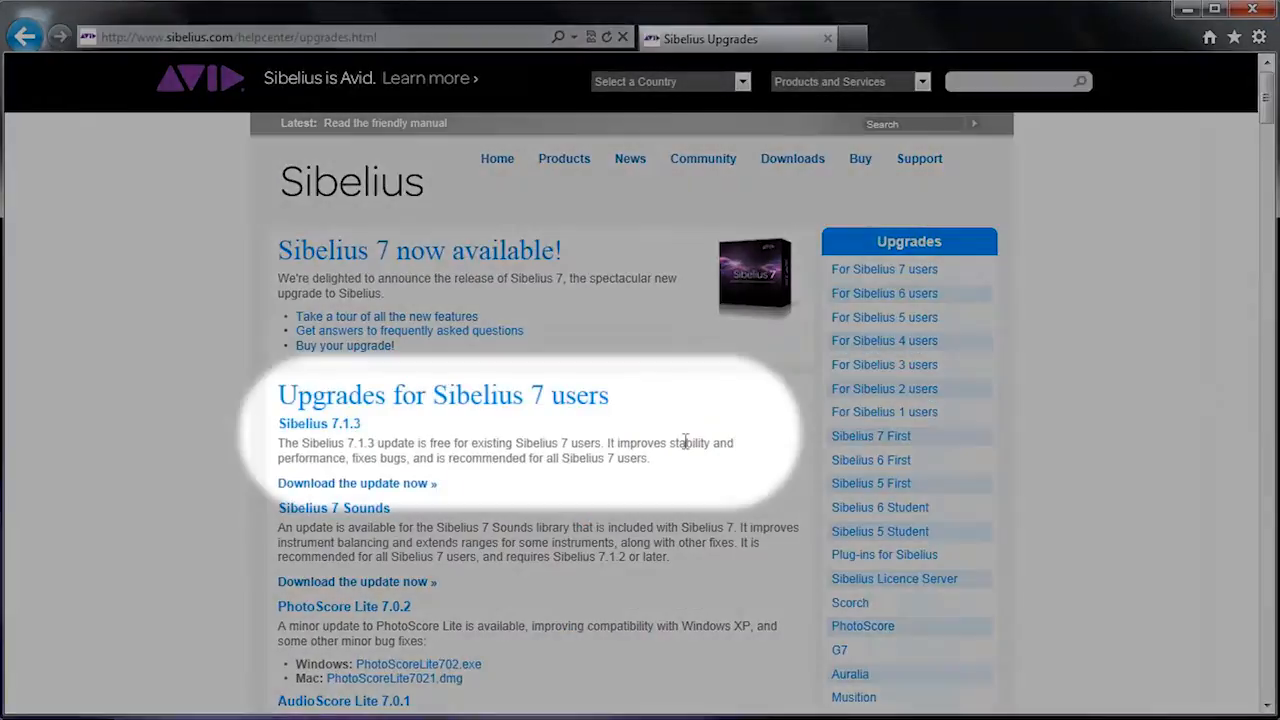
mouse_move(416, 490)
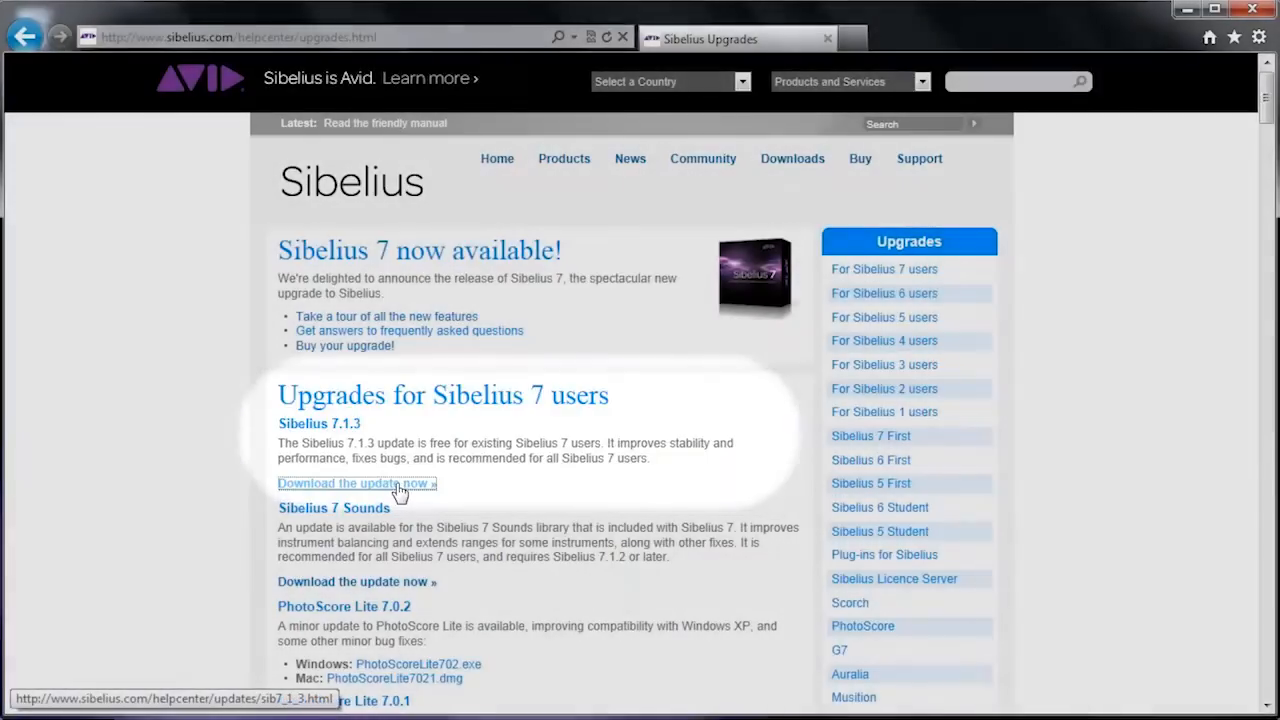
Fill the 7.1.3 verification form with serial number and email, then request the free update
click(356, 482)
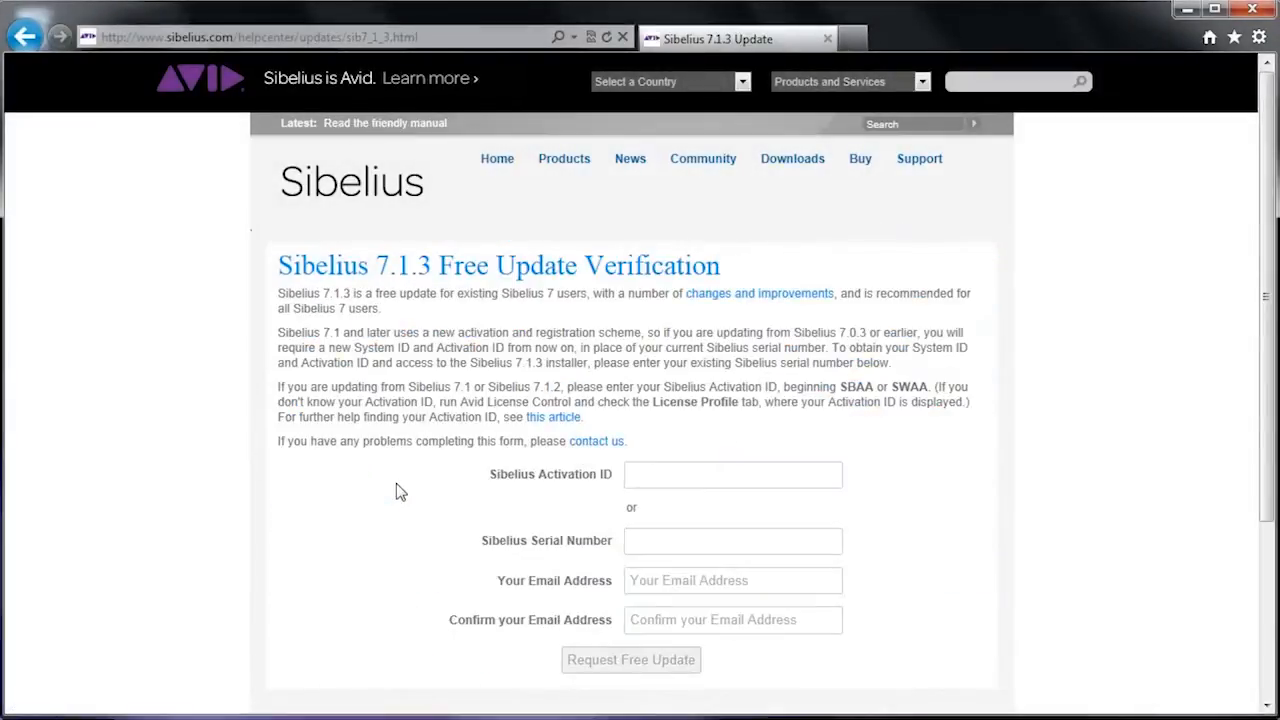
click(732, 540)
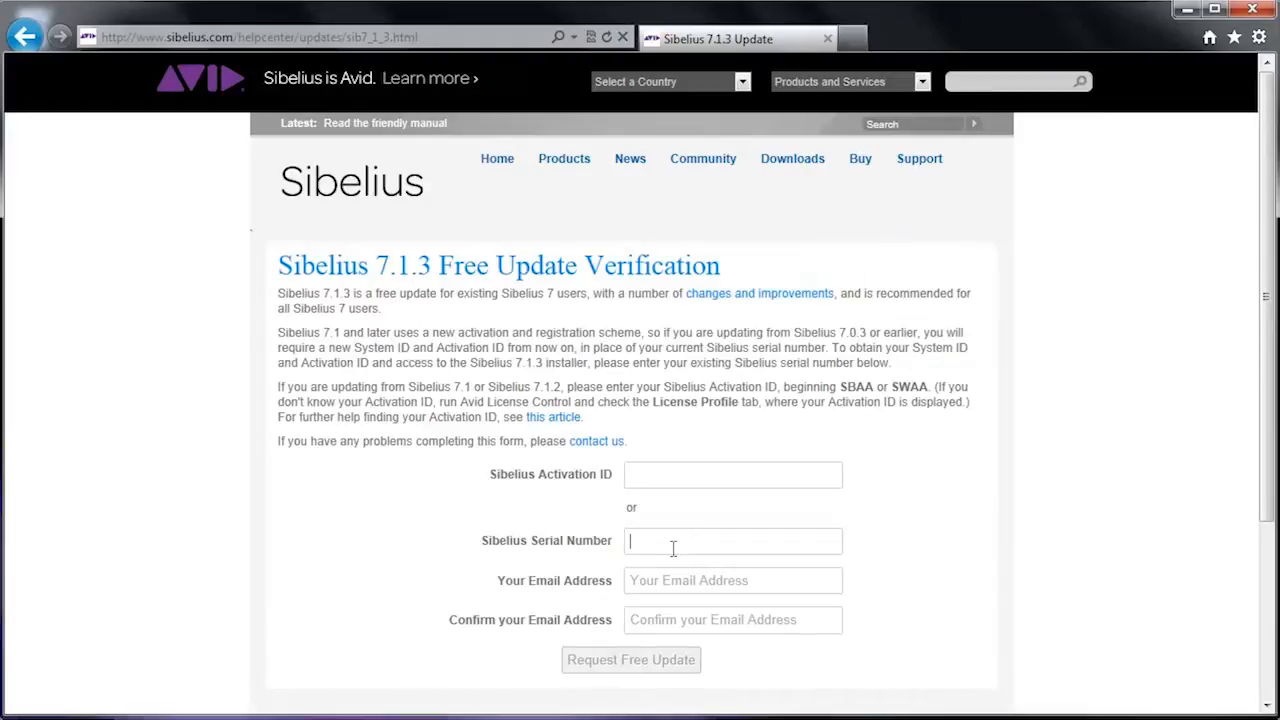
click(630, 660)
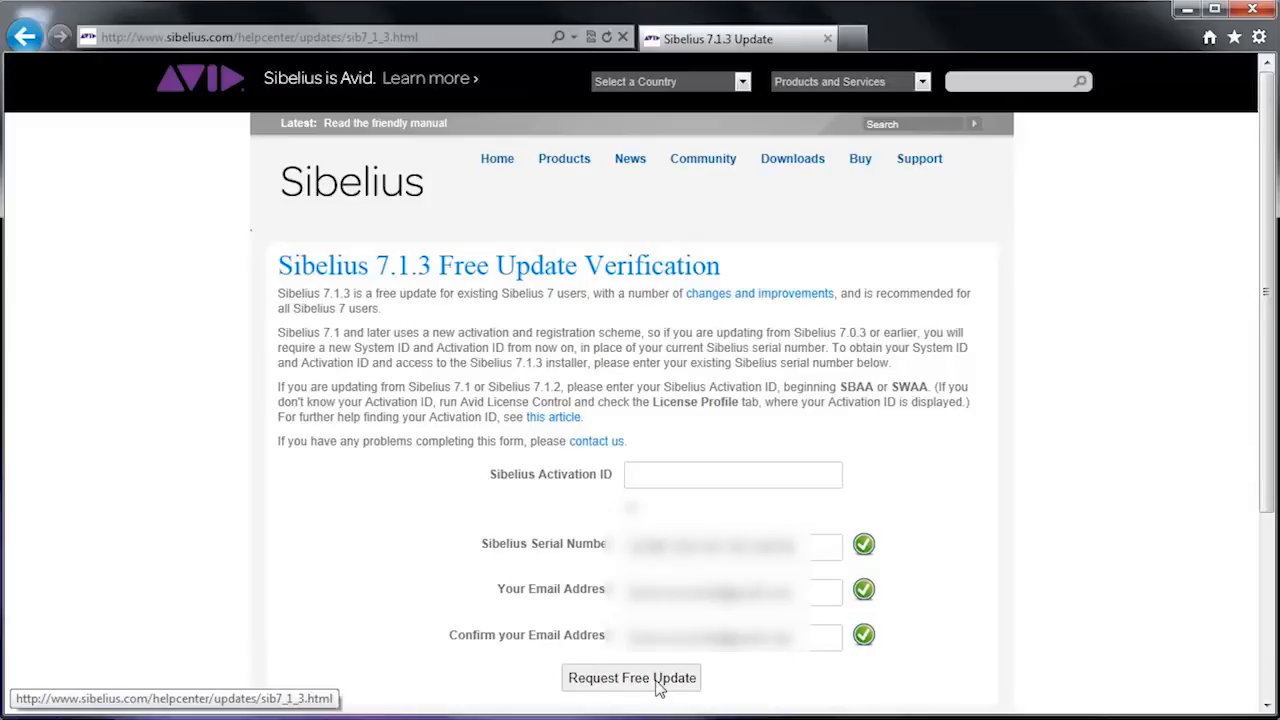
click(632, 678)
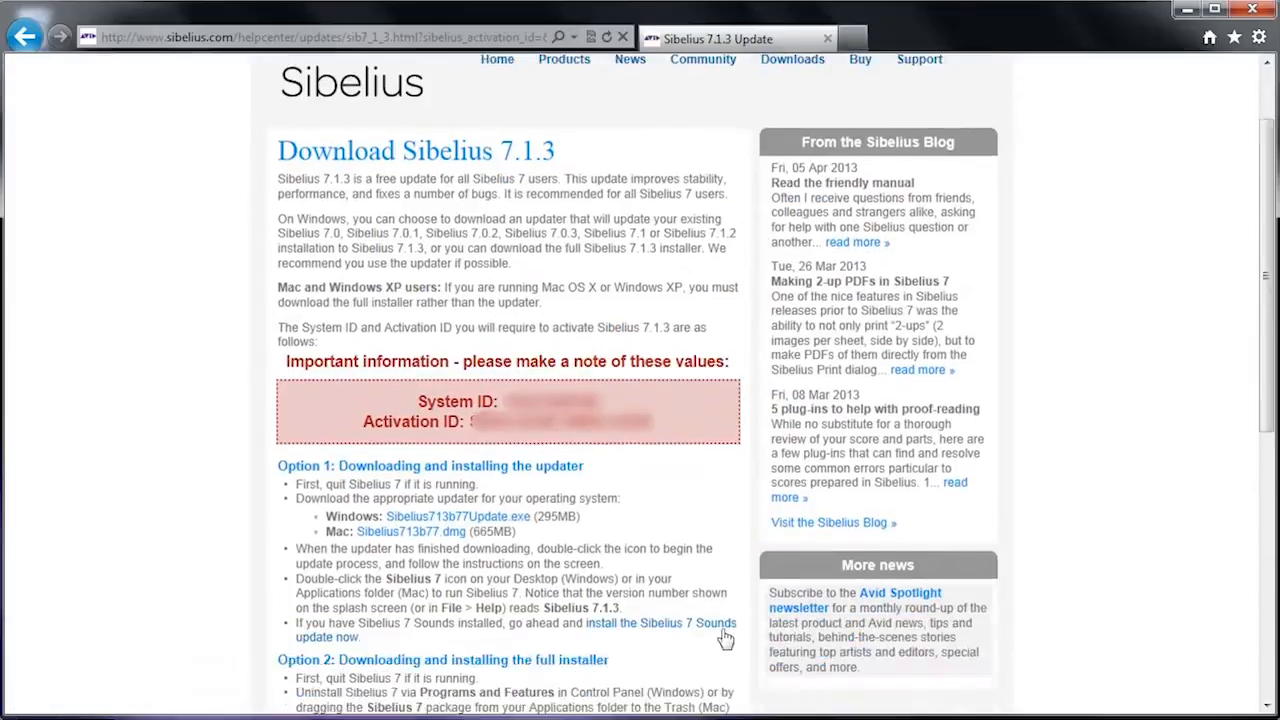
scroll(down, 3)
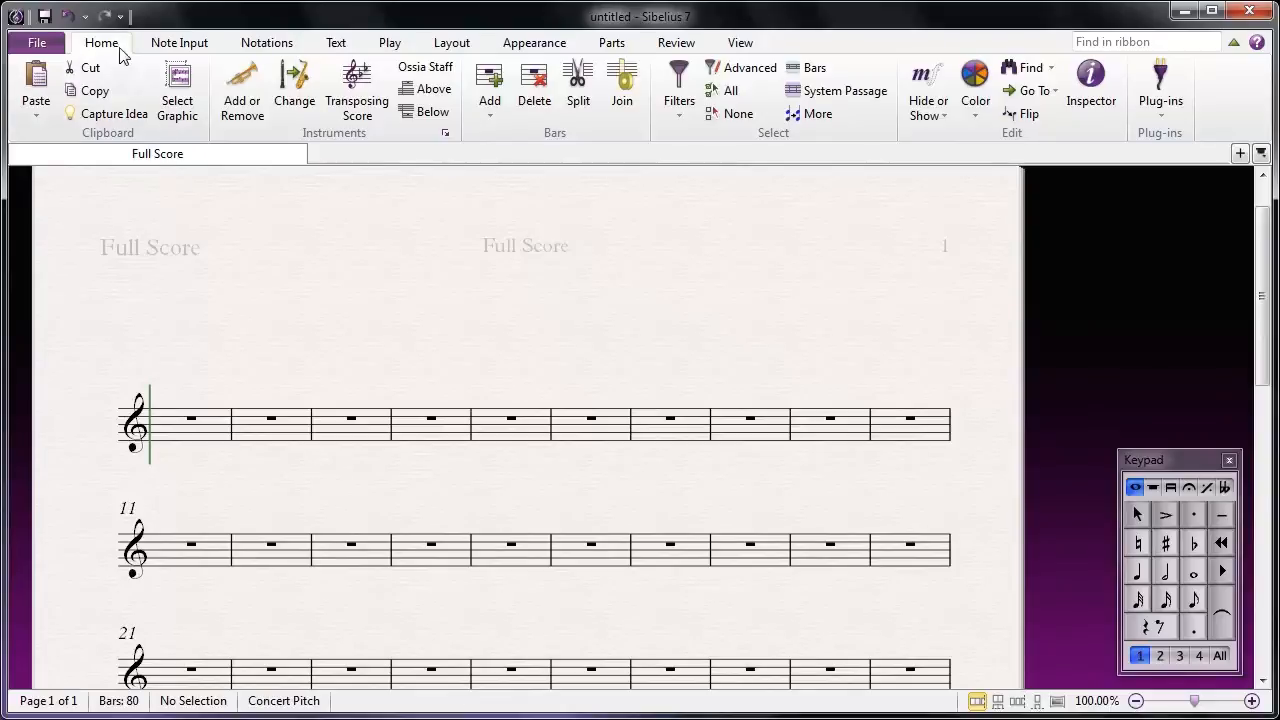
Run Check for Updates from File > Help and choose 'Download Sibelius 7.1.3 now'
click(36, 42)
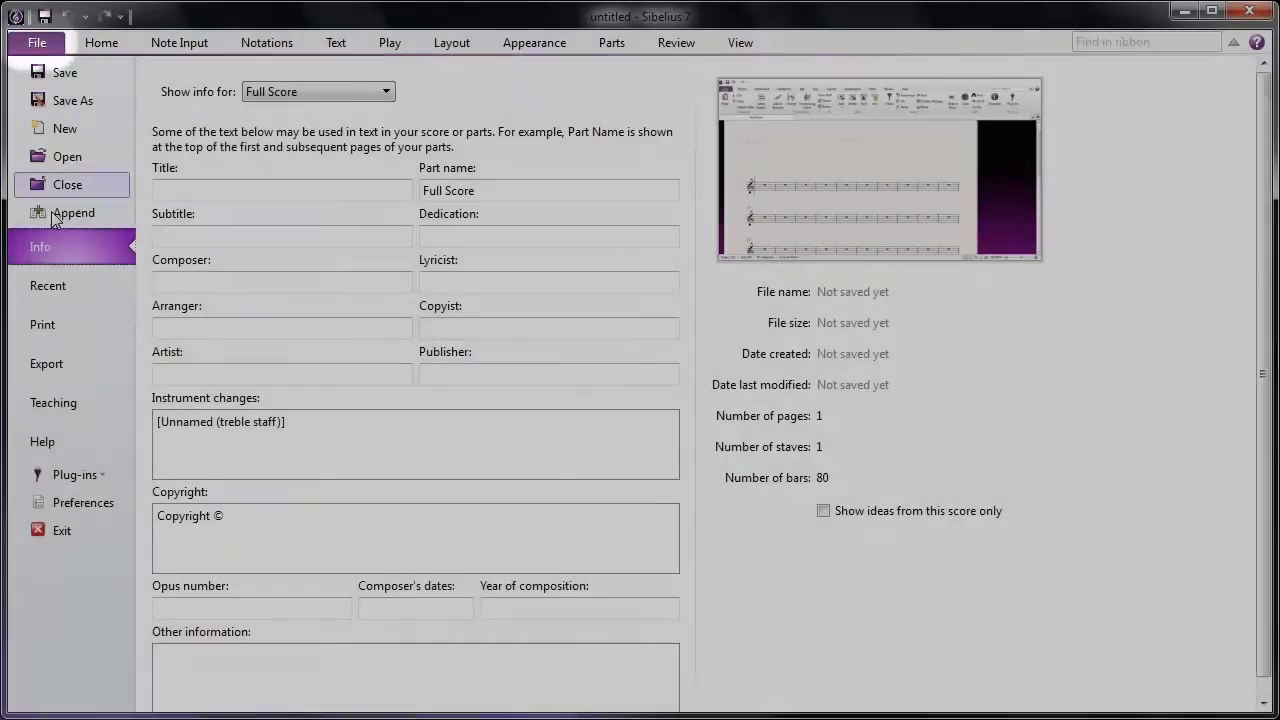
click(42, 442)
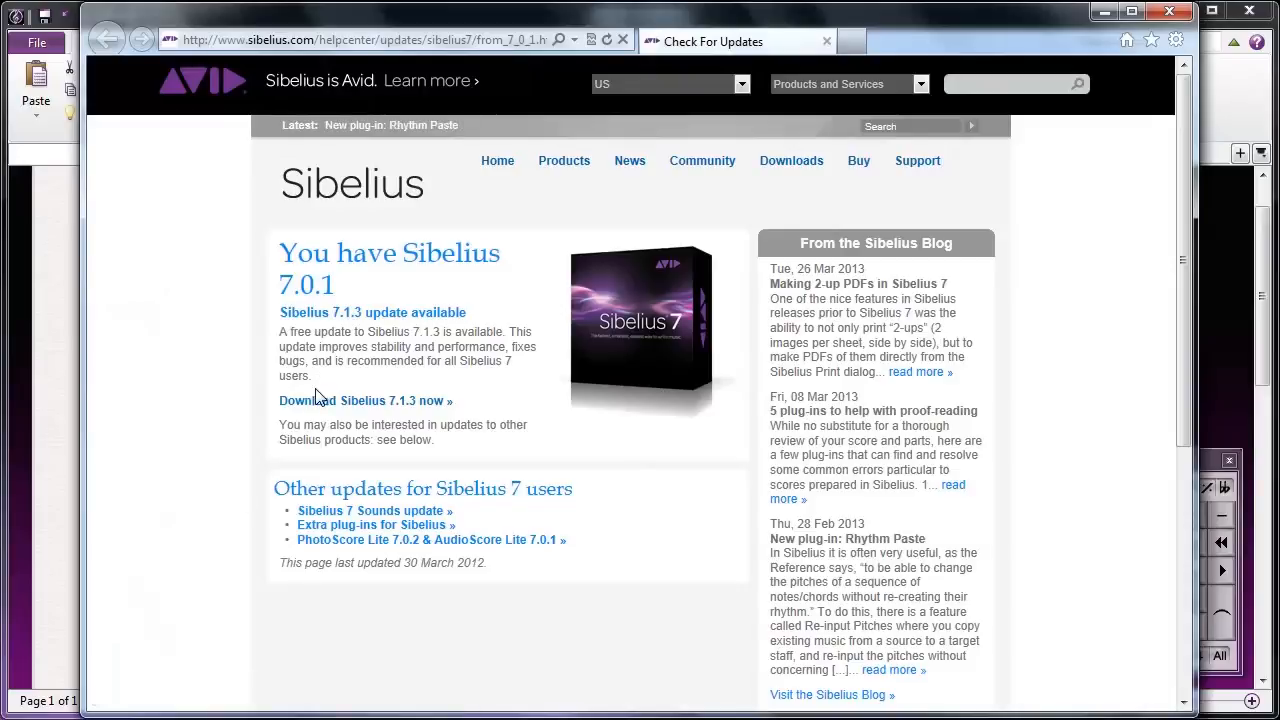
click(364, 400)
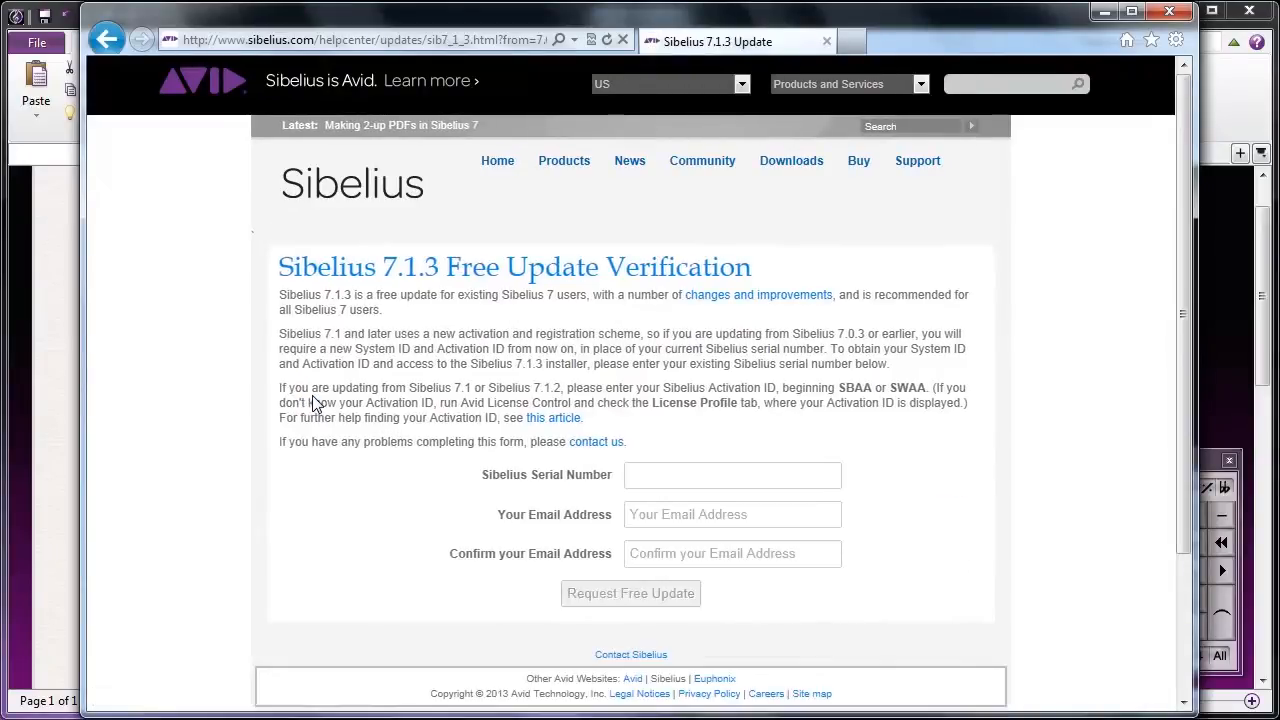